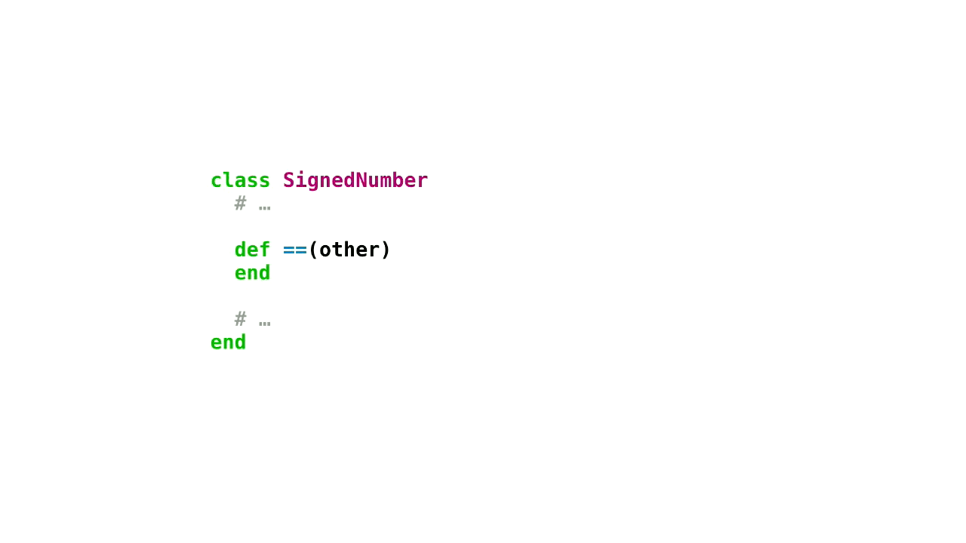
{"action": "type", "text": "sign == other.sign && size == other.size"}
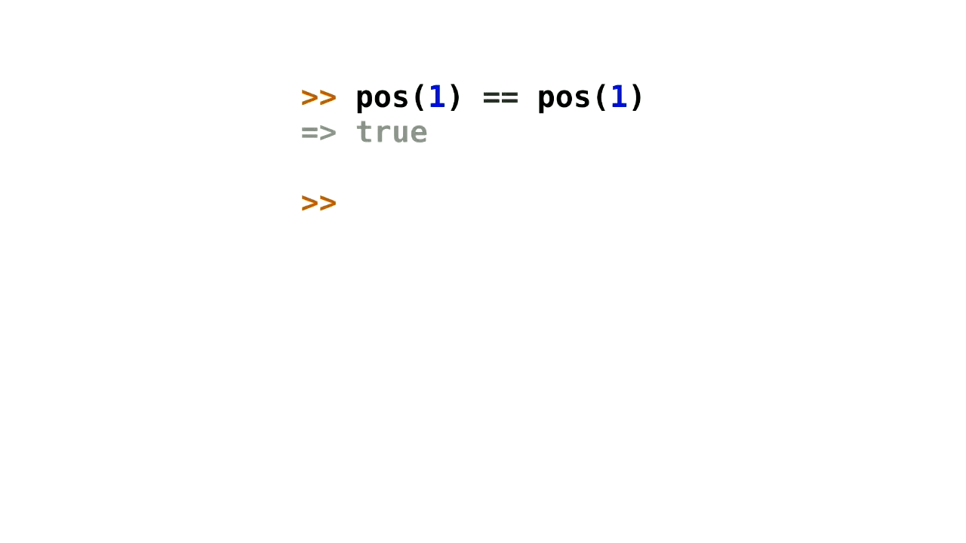
{"action": "mouse_move", "coordinate": [693, 128]}
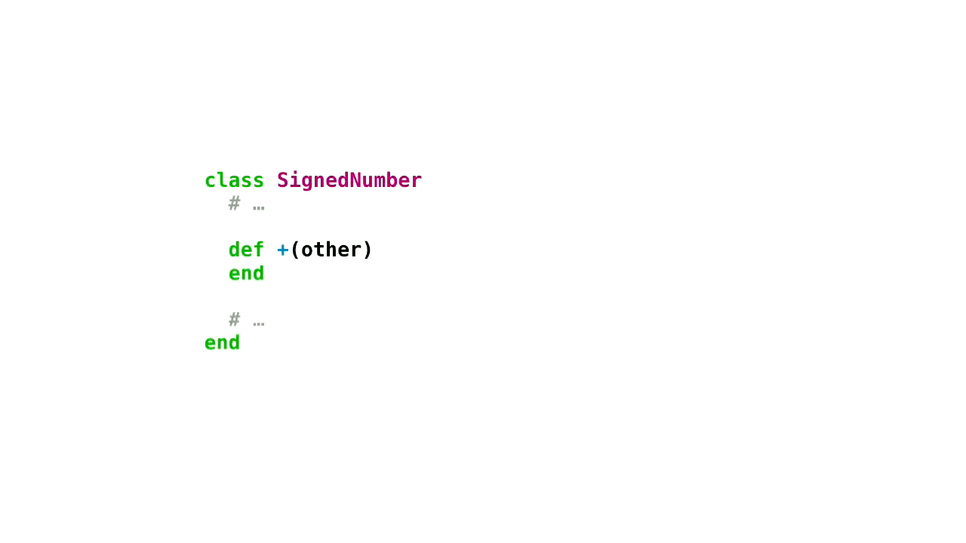
{"action": "type", "text": "SignedNumber.new(sign, size + other.size)"}
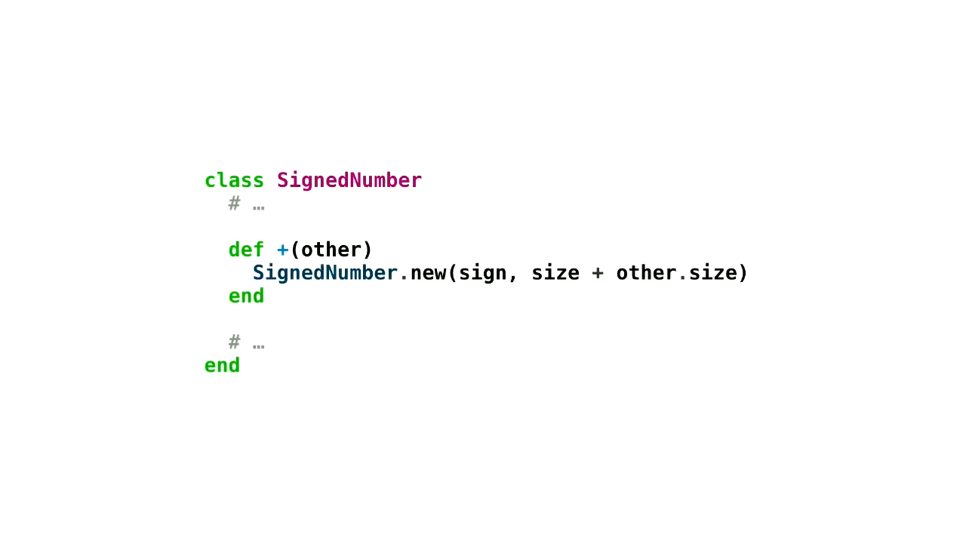